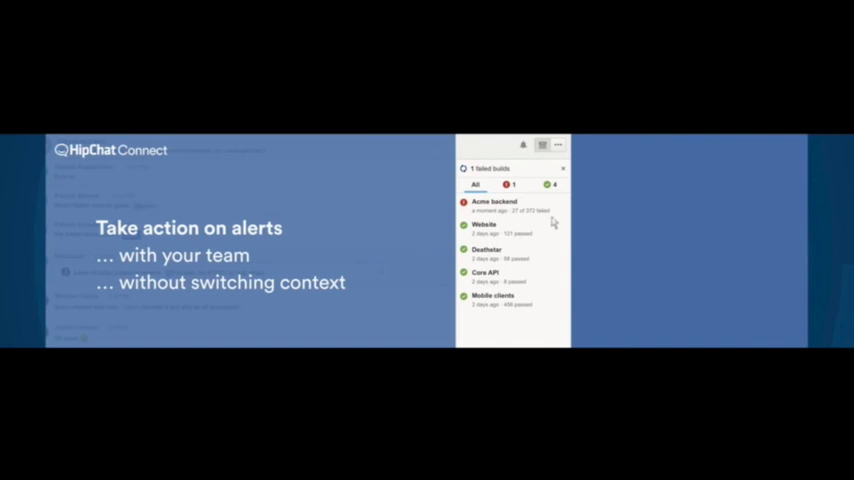
- Show the NPS customer feedback glance in the room's right sidebar
{"action": "left_click", "coordinate": [556, 204]}
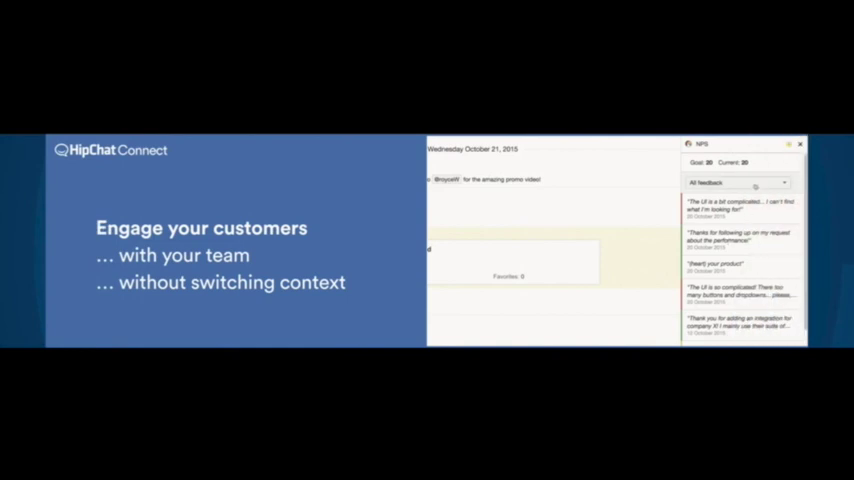
- Show the Bitbucket pull requests glance listing PRs awaiting review
{"action": "left_click", "coordinate": [738, 182]}
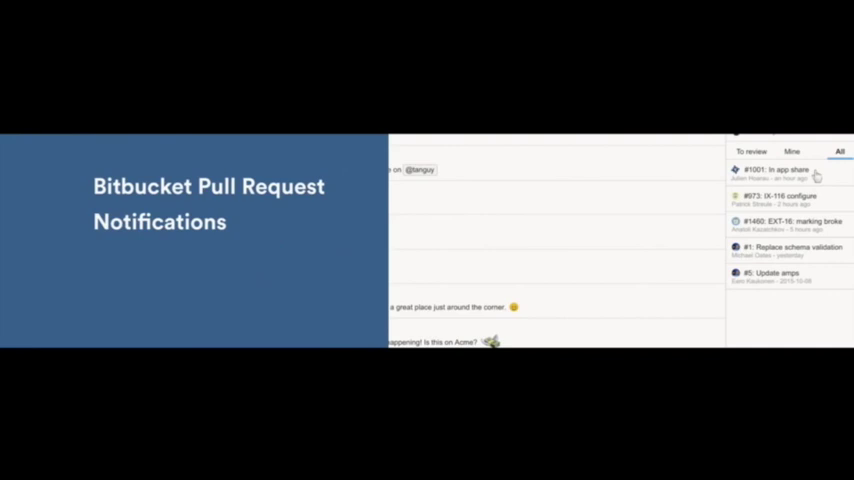
- View pull request #1081 details, then move to the Convergely quick poll room
{"action": "left_click", "coordinate": [784, 168]}
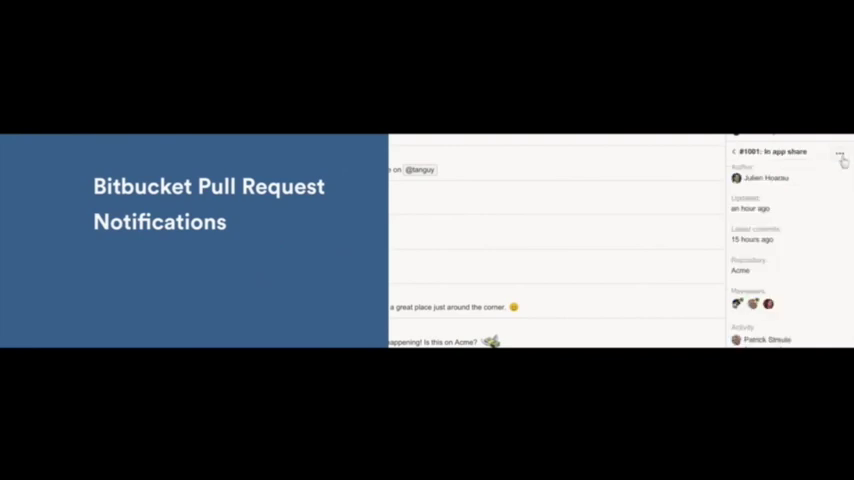
{"action": "left_click", "coordinate": [840, 156]}
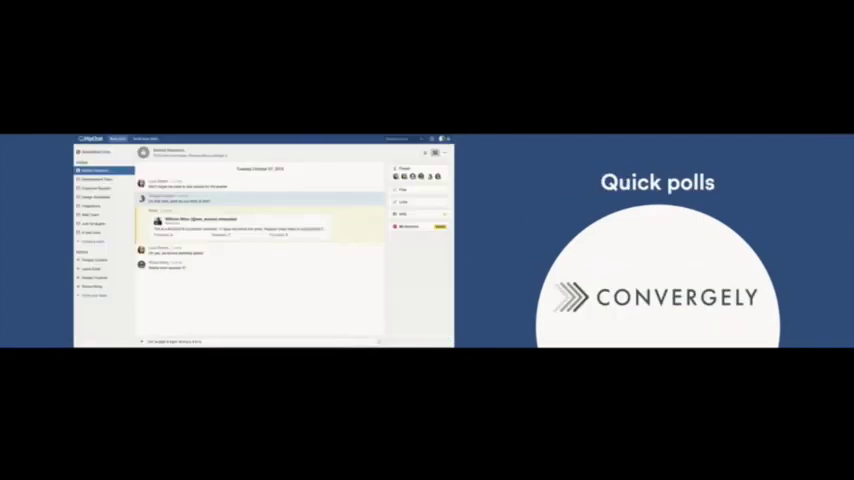
- Show New Relic Alert 23451's overview and incident details in the sidebar
{"action": "left_click", "coordinate": [84, 338]}
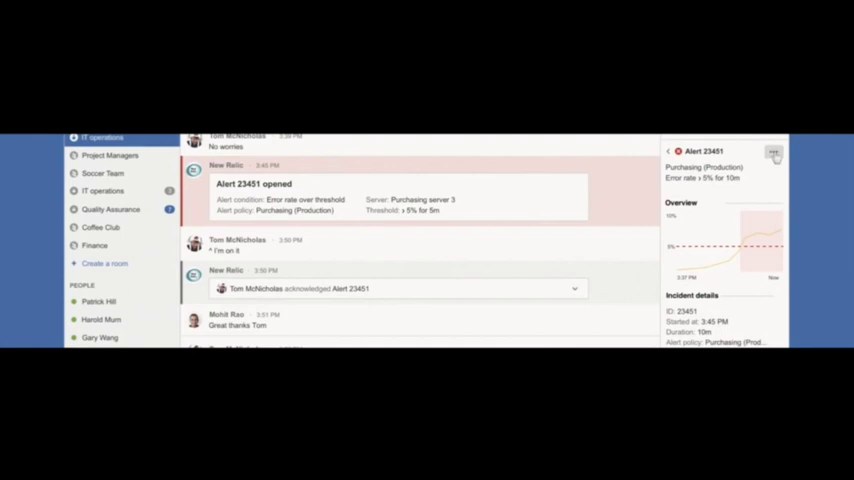
- Create a Jira incident from the alert: Error rate over threshold, Major, Purchasing, severity 2
{"action": "left_click", "coordinate": [774, 152]}
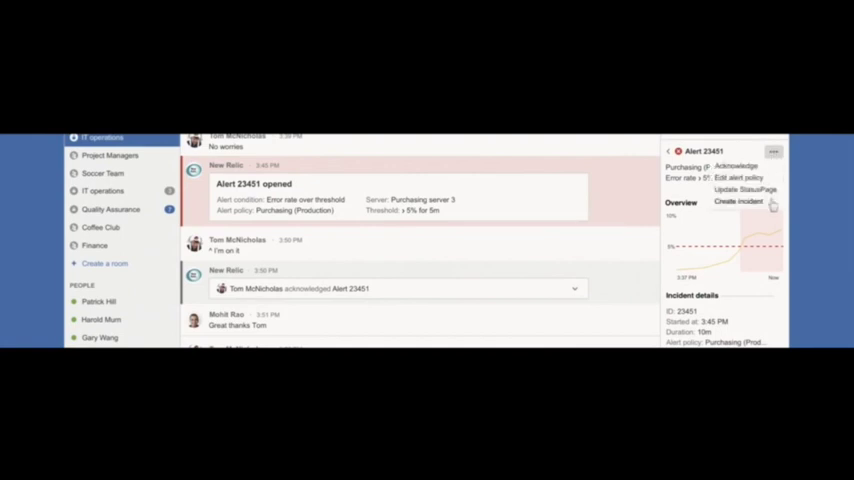
{"action": "left_click", "coordinate": [740, 200]}
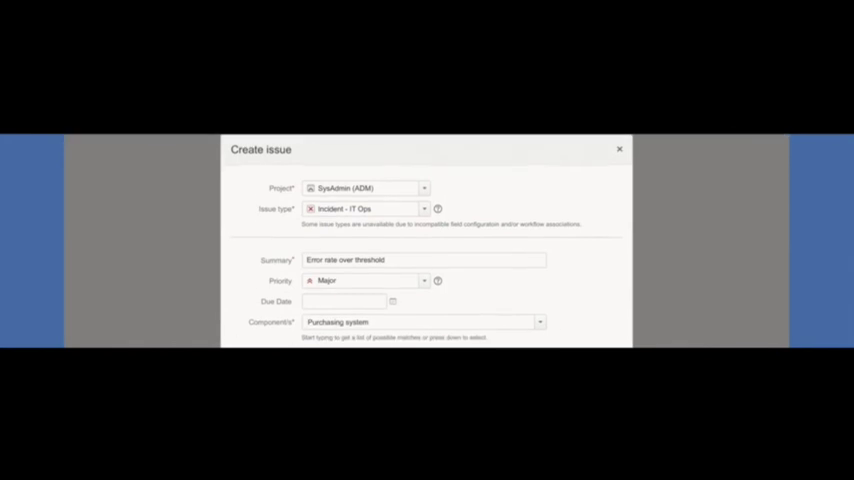
{"action": "scroll", "scroll_direction": "down", "scroll_amount": 3}
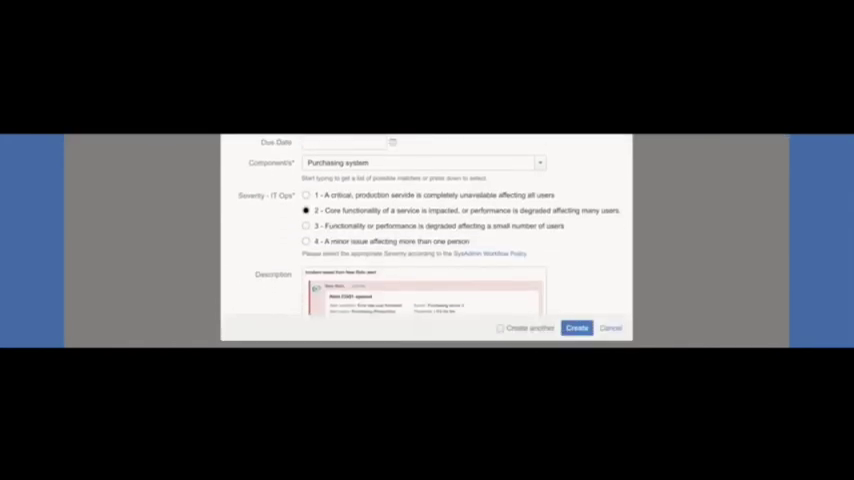